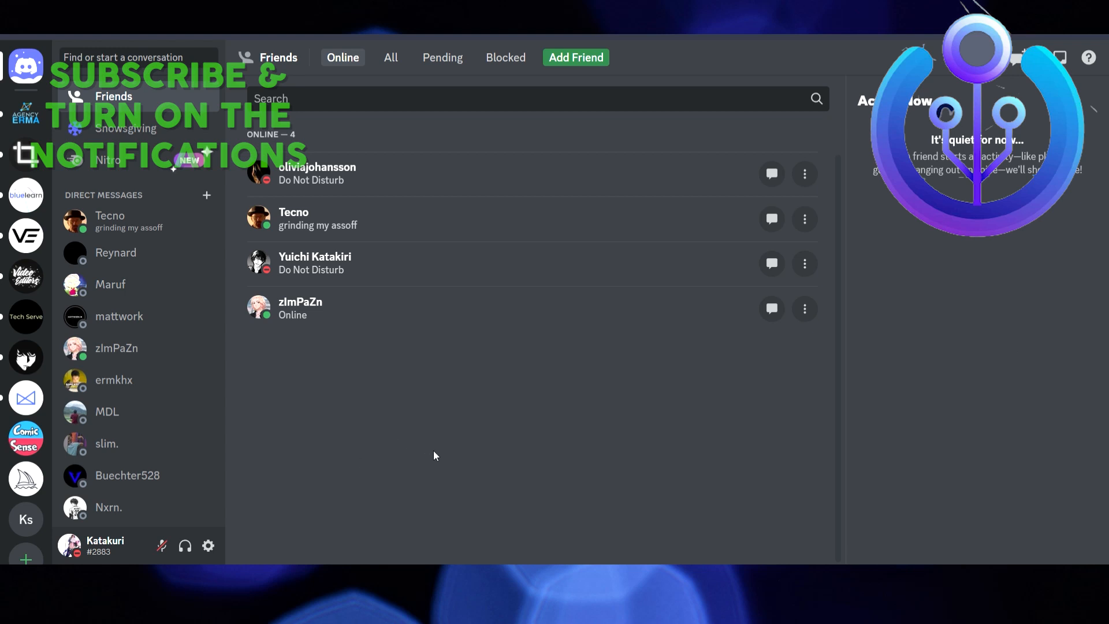
mouse_move(417, 409)
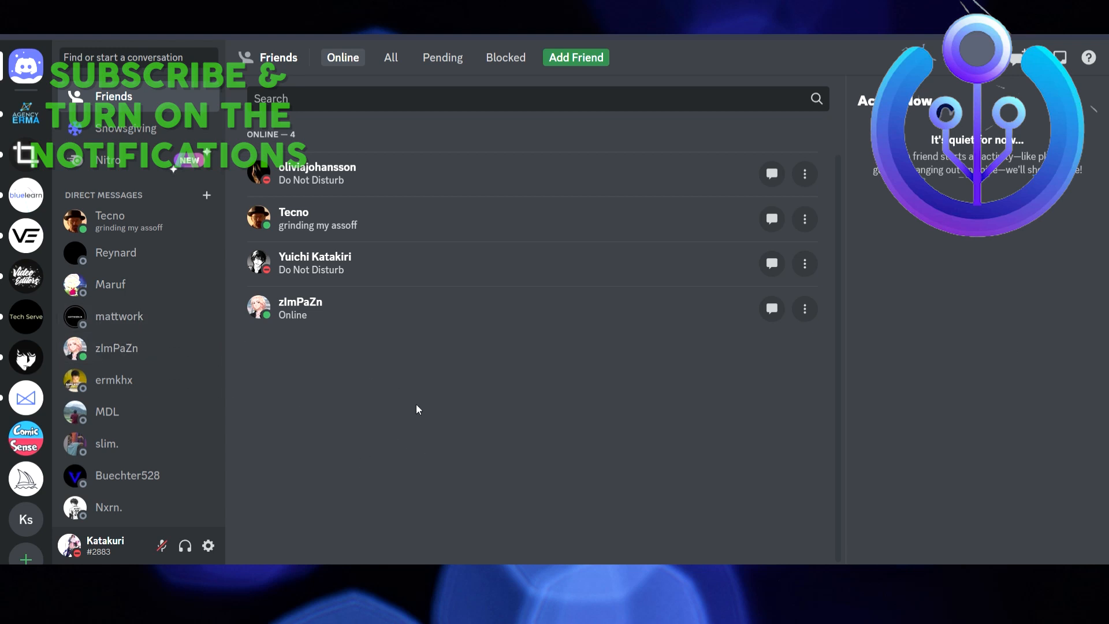
mouse_move(442, 433)
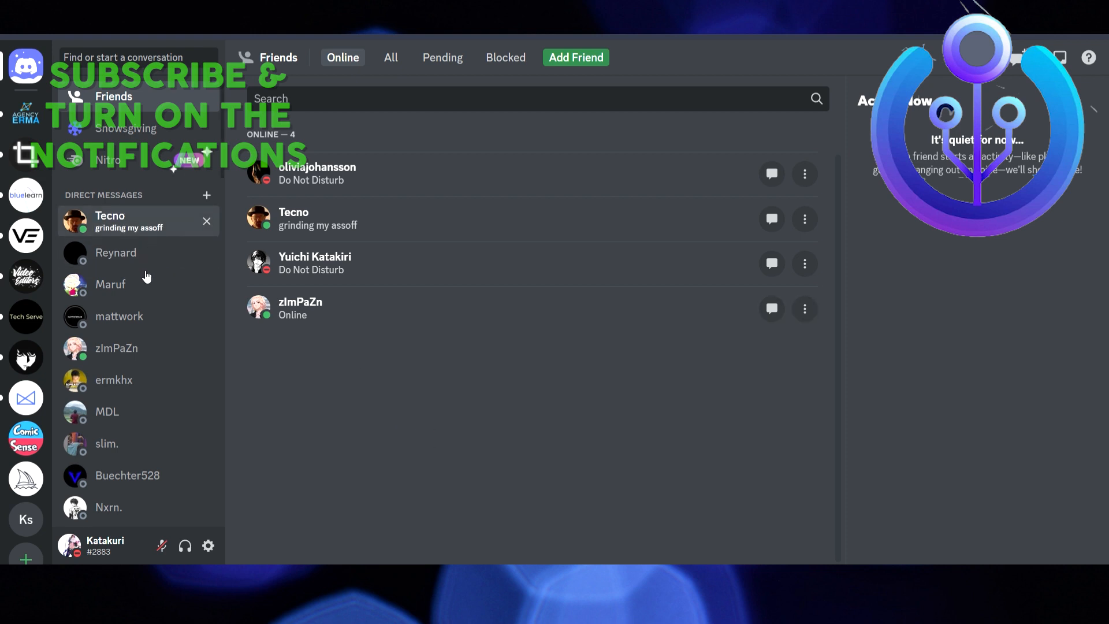
Step: Delete your 'hello' message in Maruf's direct message conversation
left_click(111, 284)
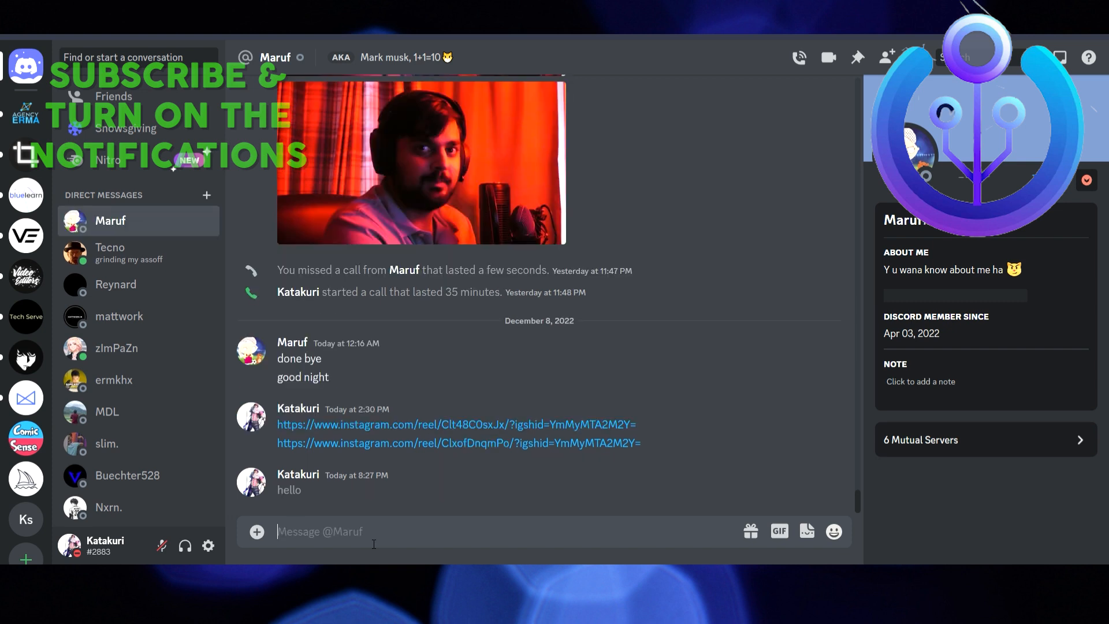
mouse_move(841, 480)
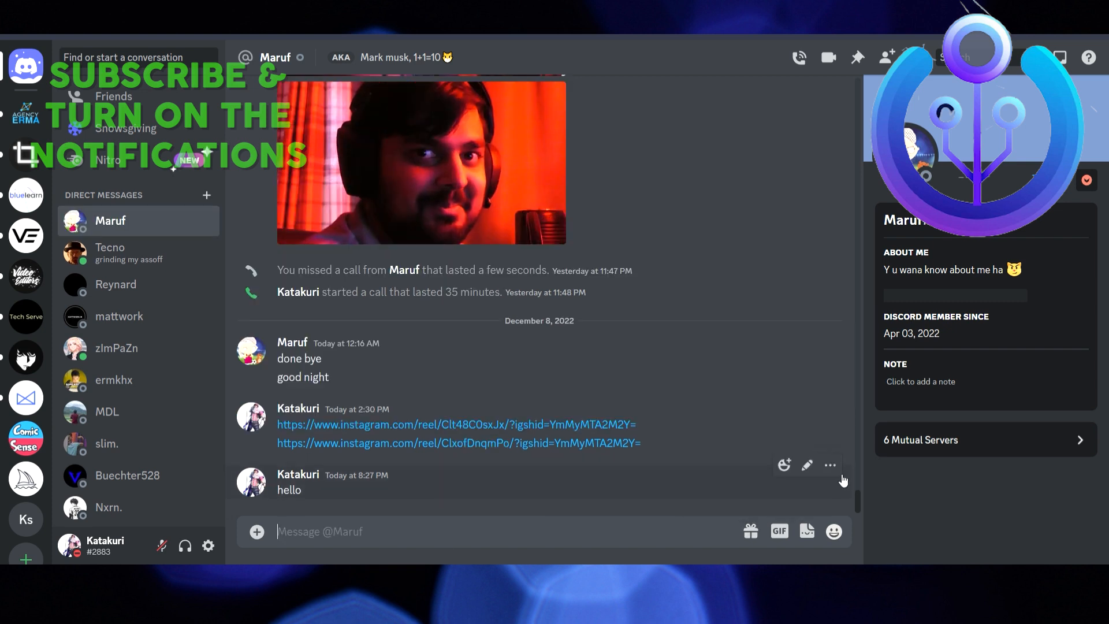
left_click(829, 465)
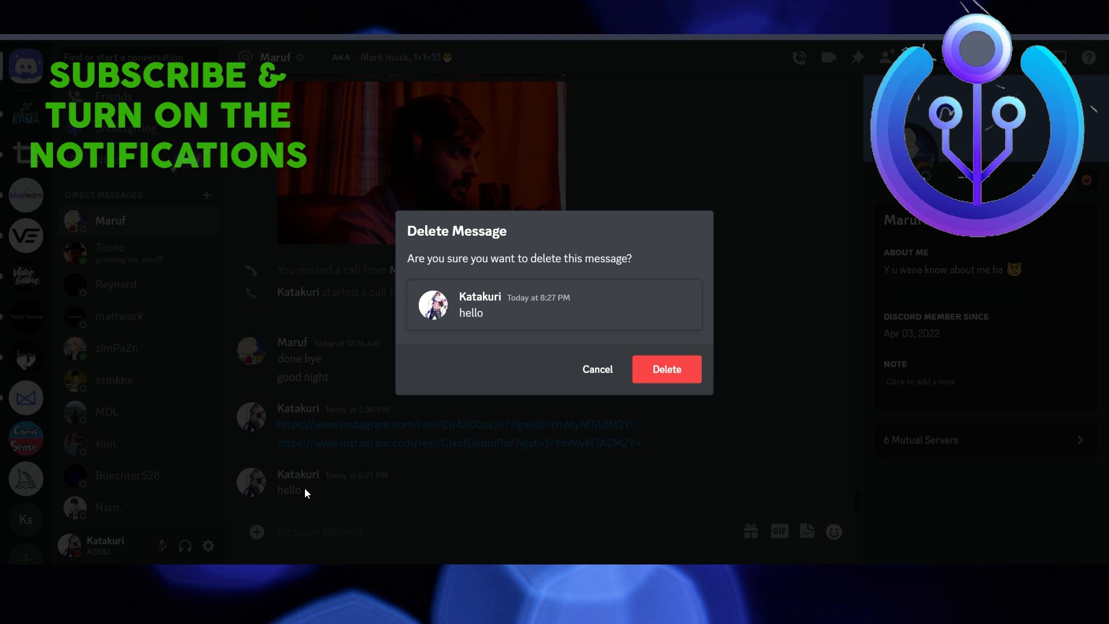
left_click(665, 368)
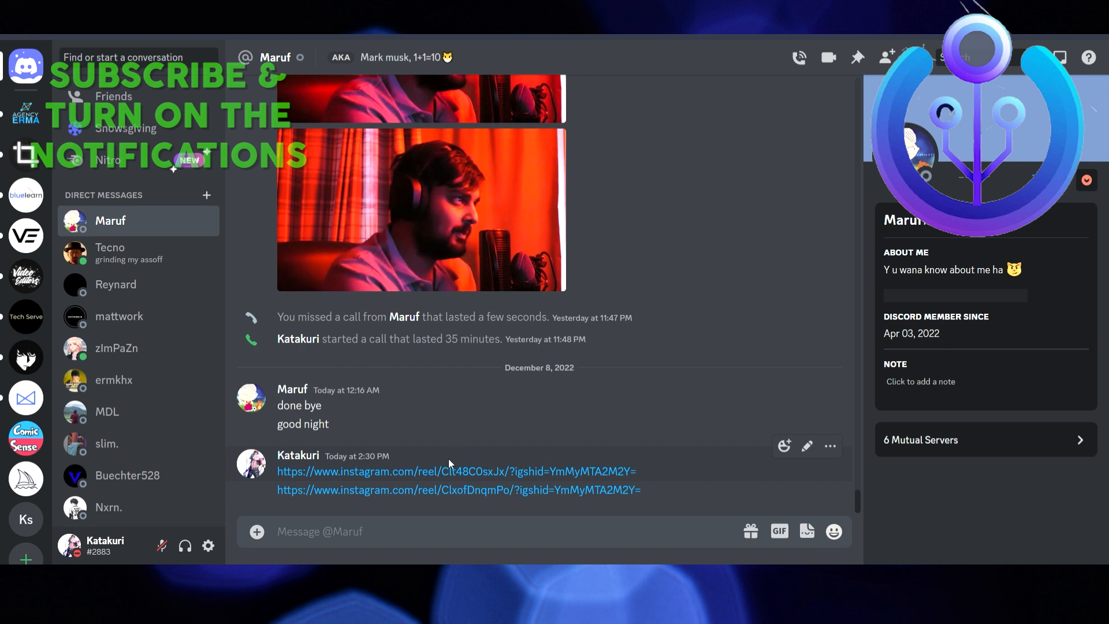
mouse_move(422, 472)
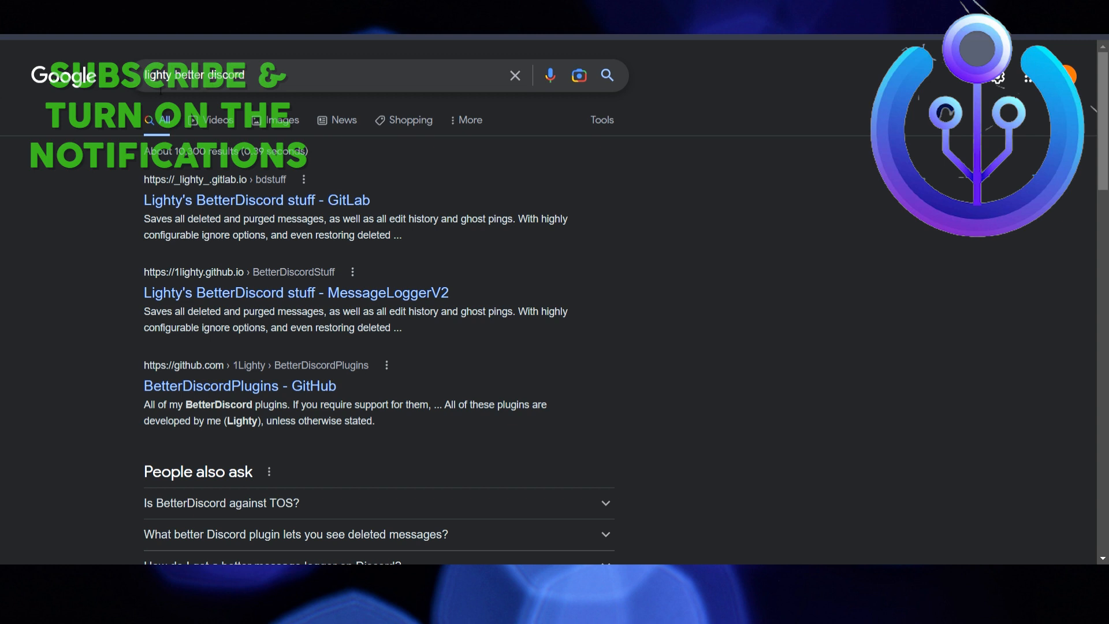
mouse_move(255, 199)
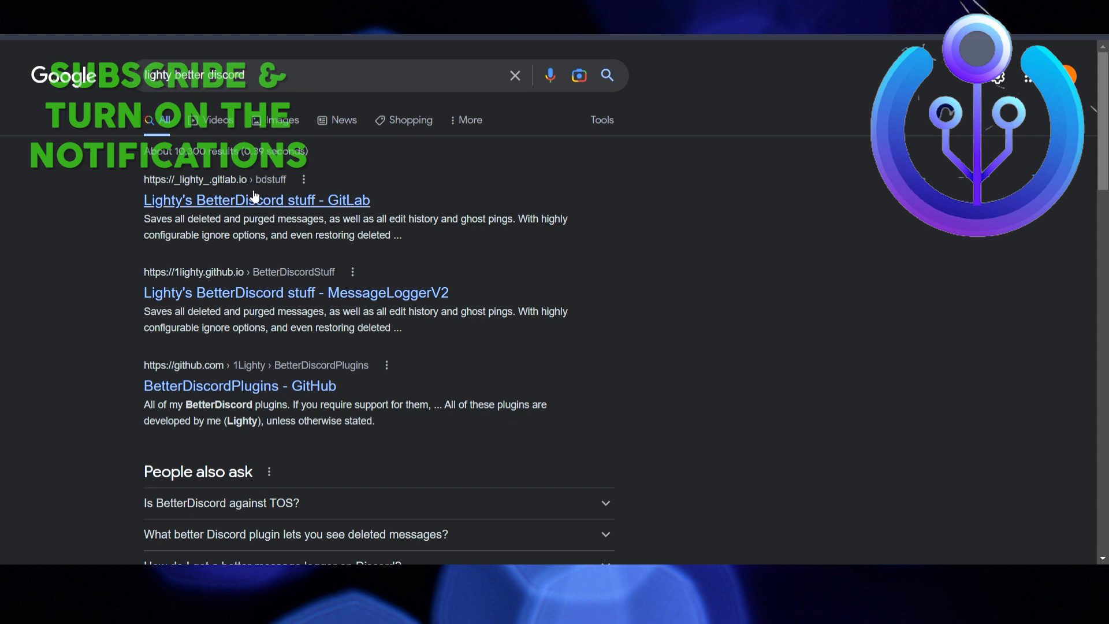
mouse_move(281, 210)
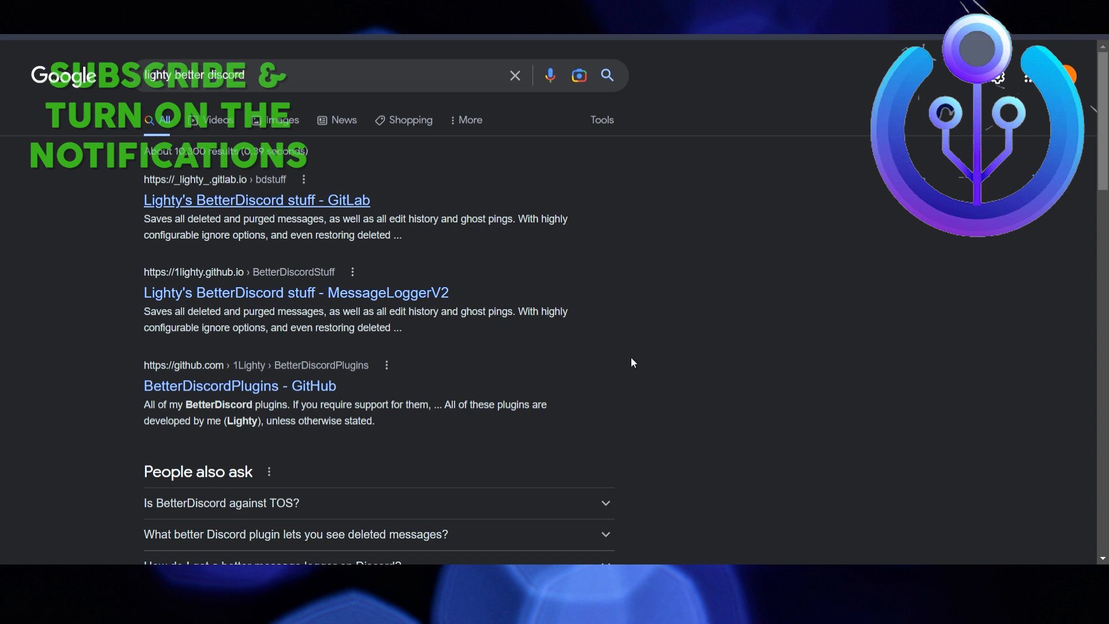
Step: Open the 'Lighty's BetterDiscord stuff - GitLab' search result
left_click(295, 293)
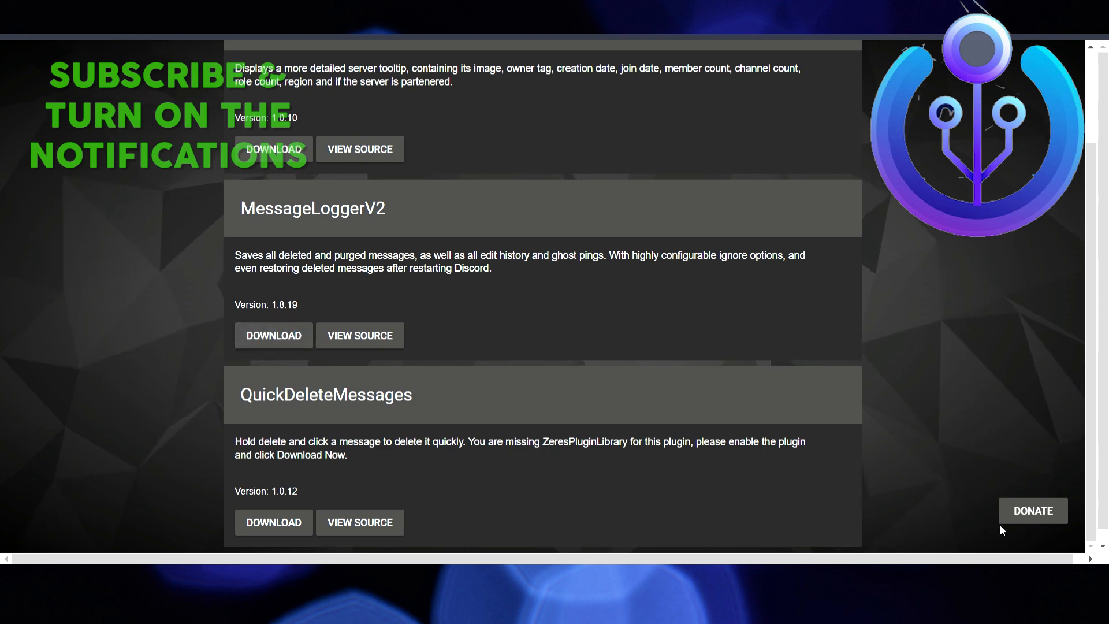
Step: Download the MessageLoggerV2 plugin and open the downloaded file
left_click(273, 334)
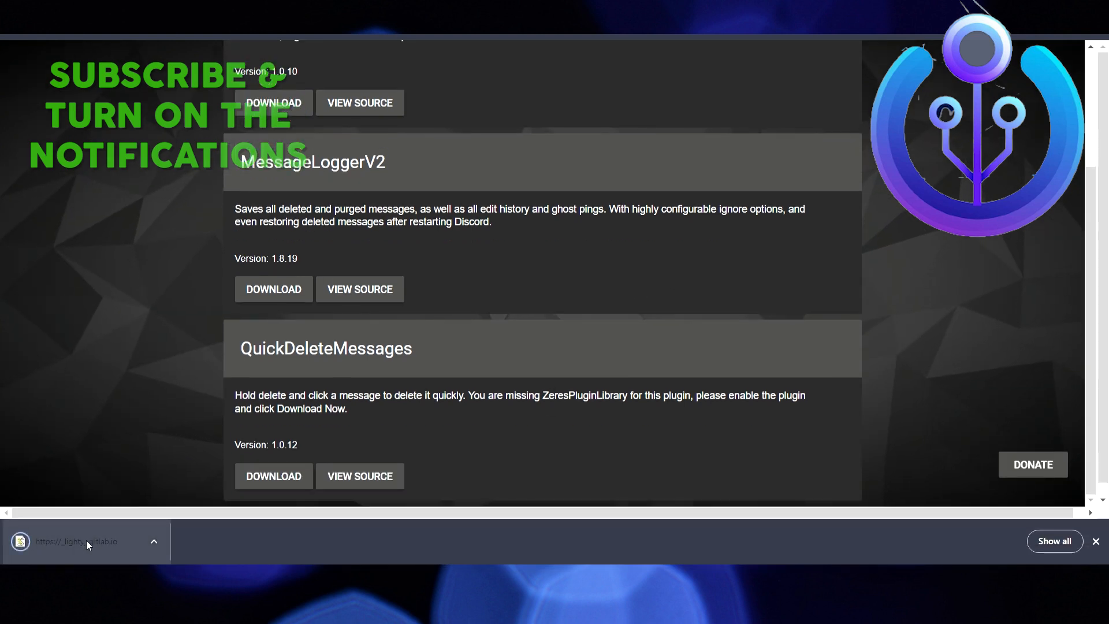
left_click(273, 289)
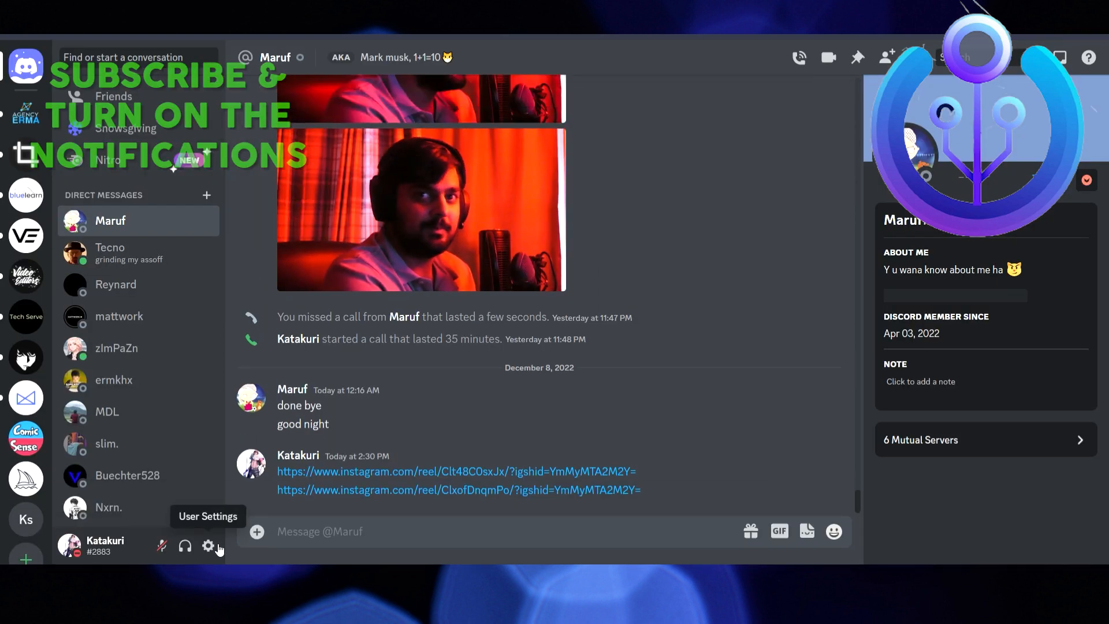
Step: Open Discord user settings, scroll the sidebar, then select the MessageLoggerV2 heading
left_click(210, 546)
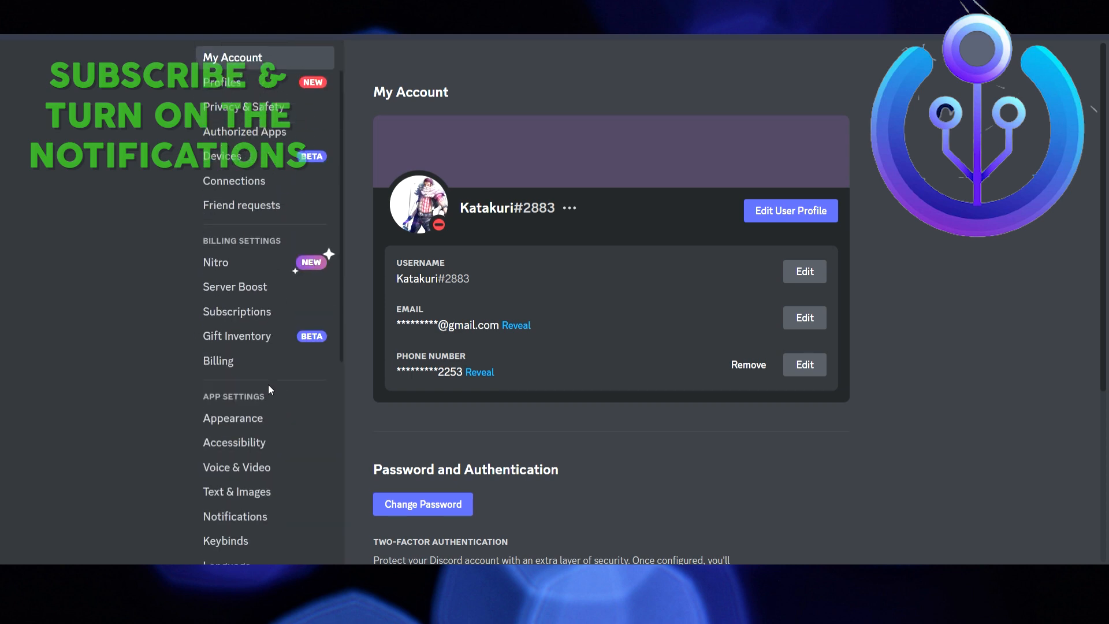
scroll("down", 3)
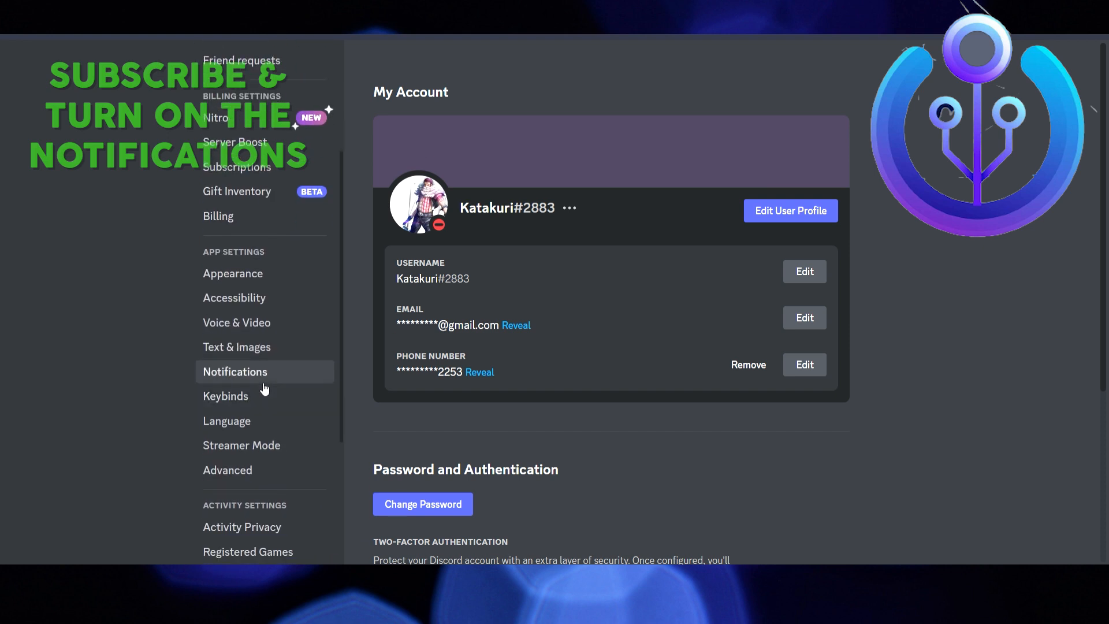
scroll("down", 3)
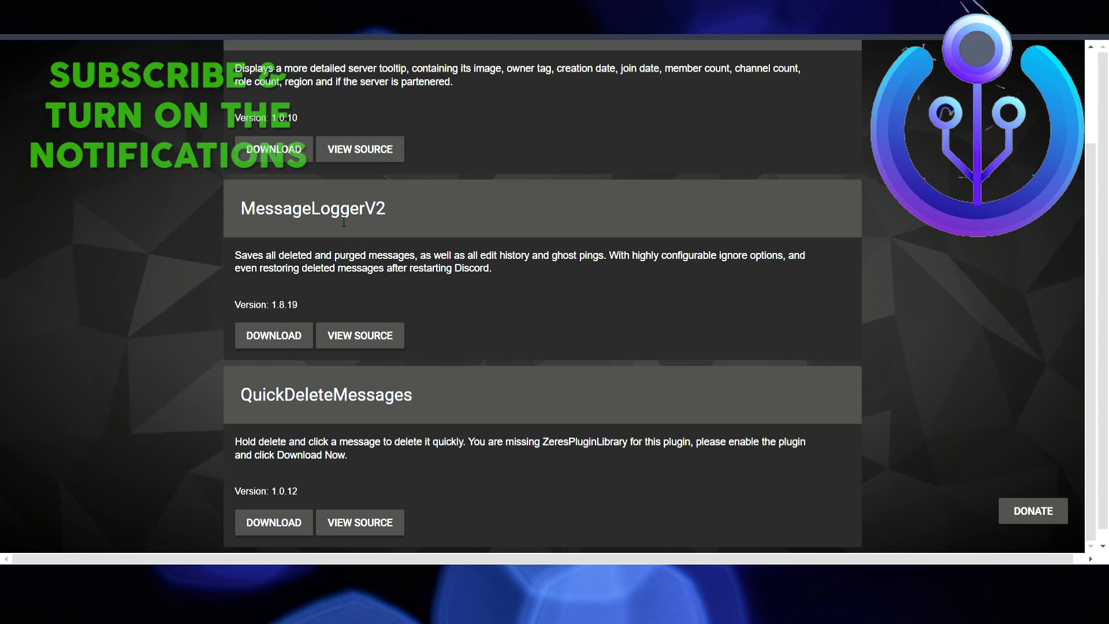
double_click(312, 208)
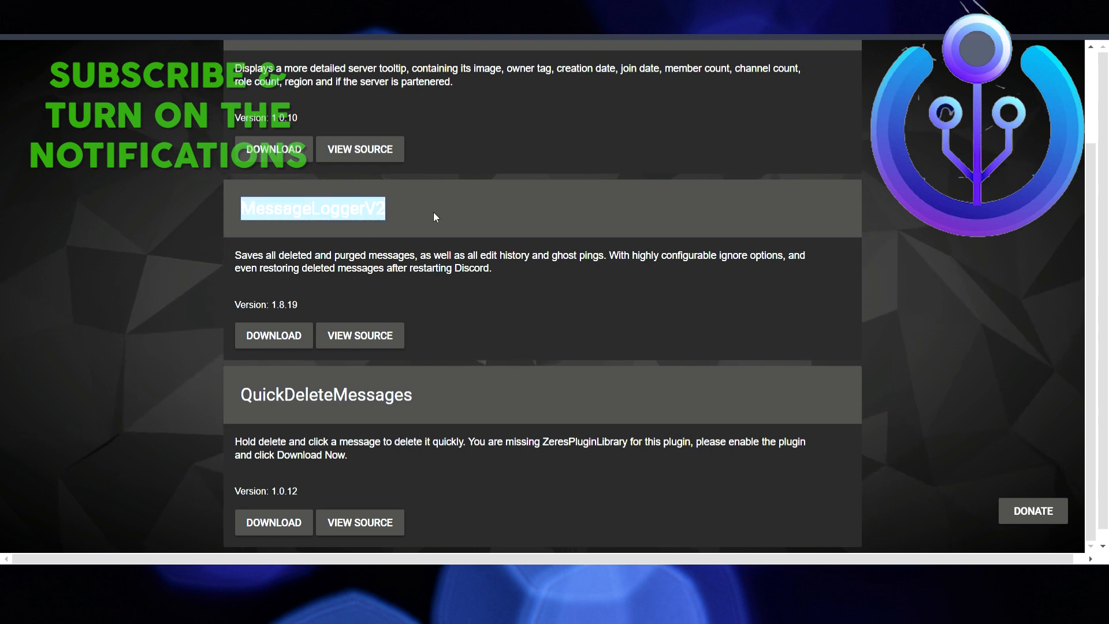